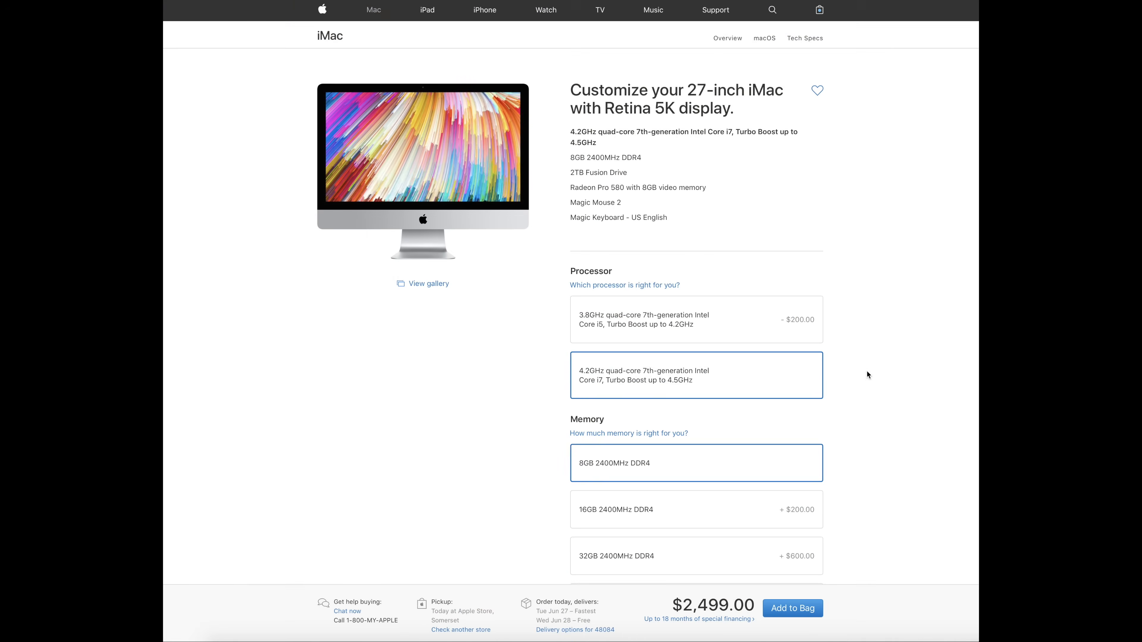
Scroll the iMac customize page to the Memory and Storage lists and choose an upgrade.
scroll("down", 3)
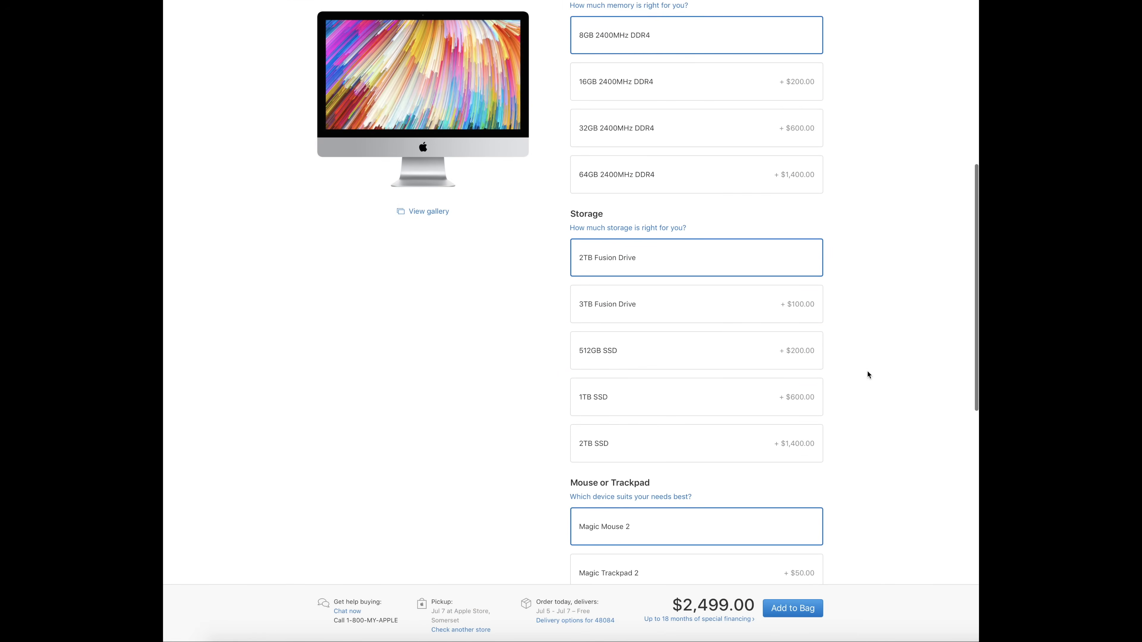
scroll("down", 3)
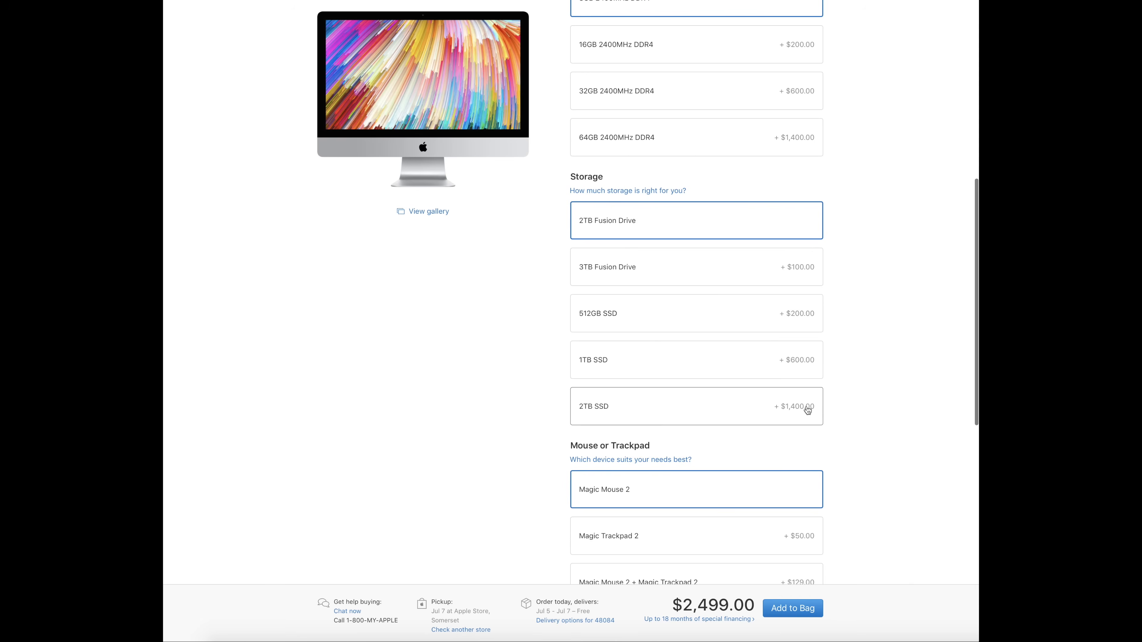
left_click(696, 406)
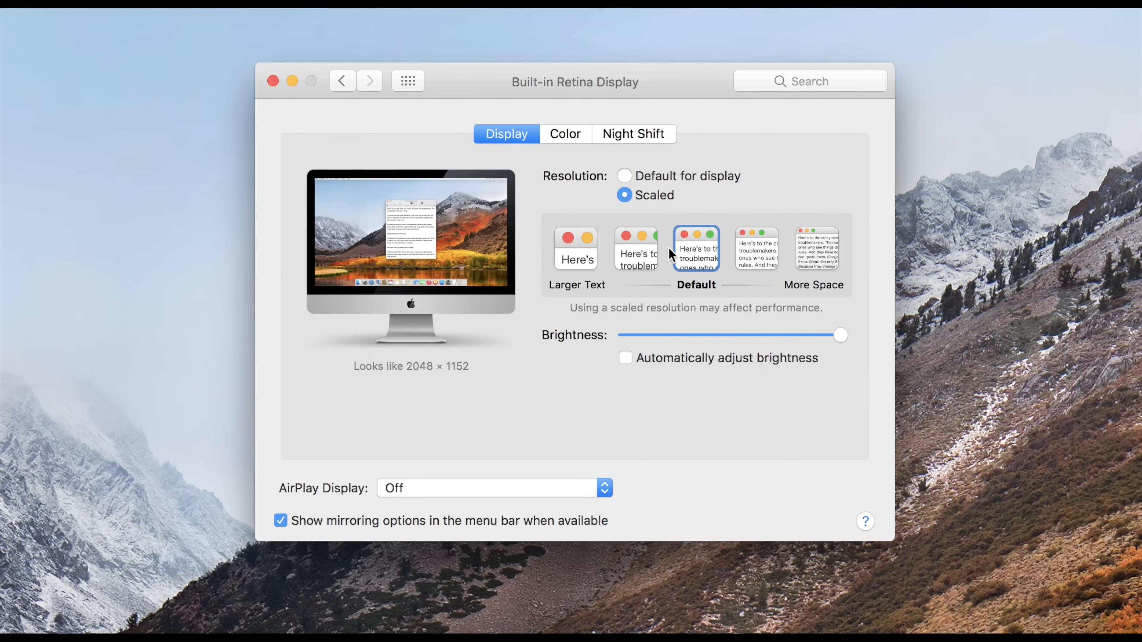
Preview the More Space scaled resolutions, stepping up through 2880 × 1620 to 3200 × 1800.
left_click(756, 248)
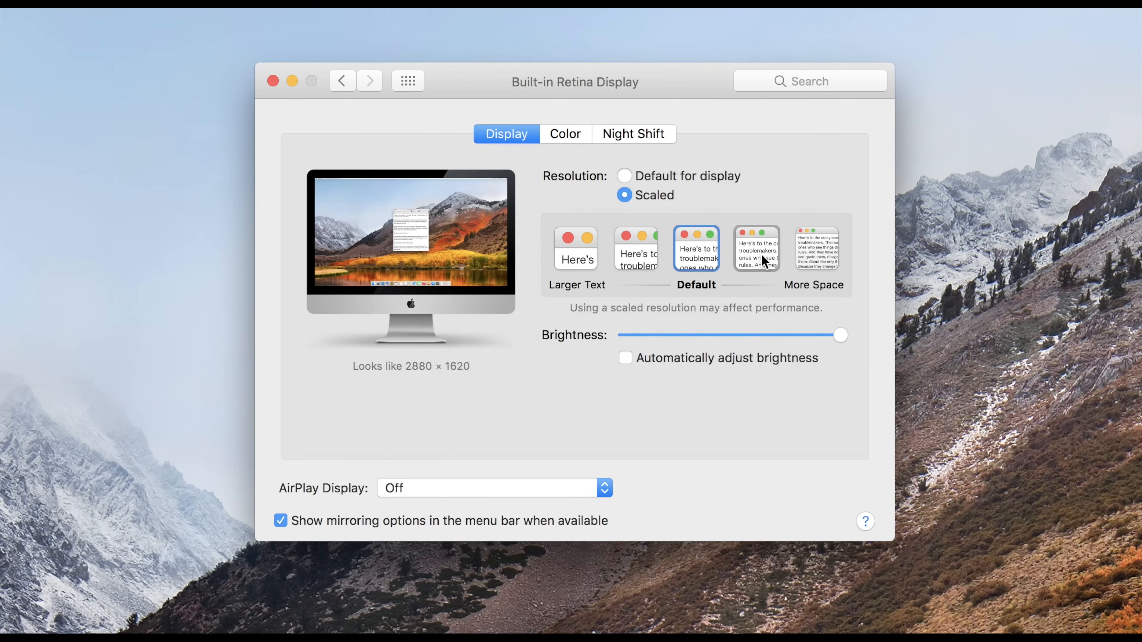
left_click(756, 247)
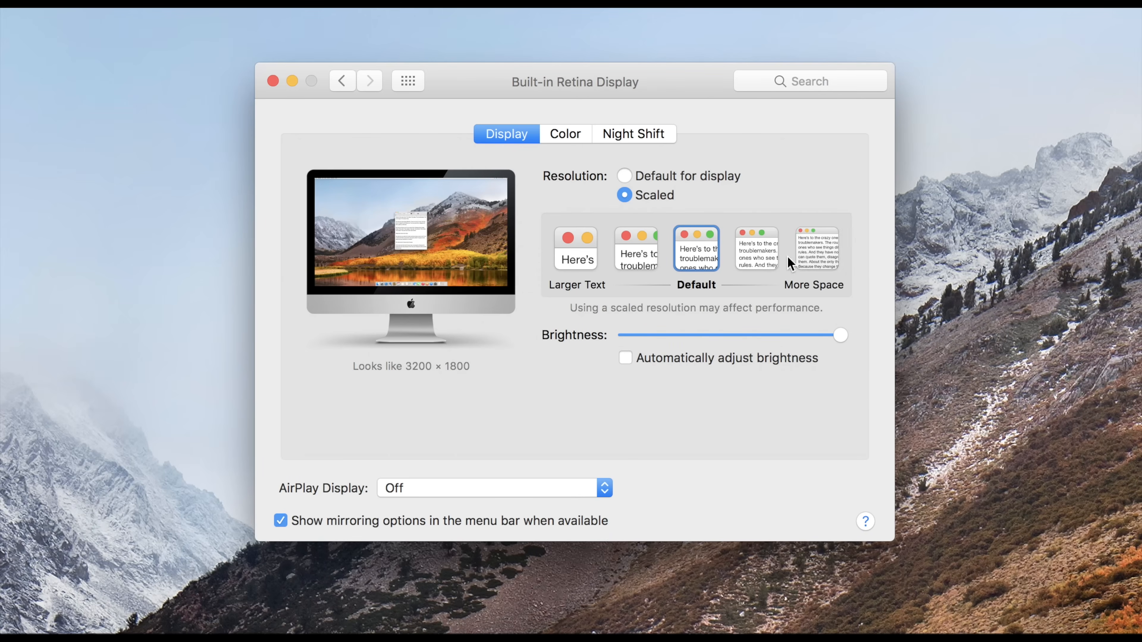
left_click(635, 248)
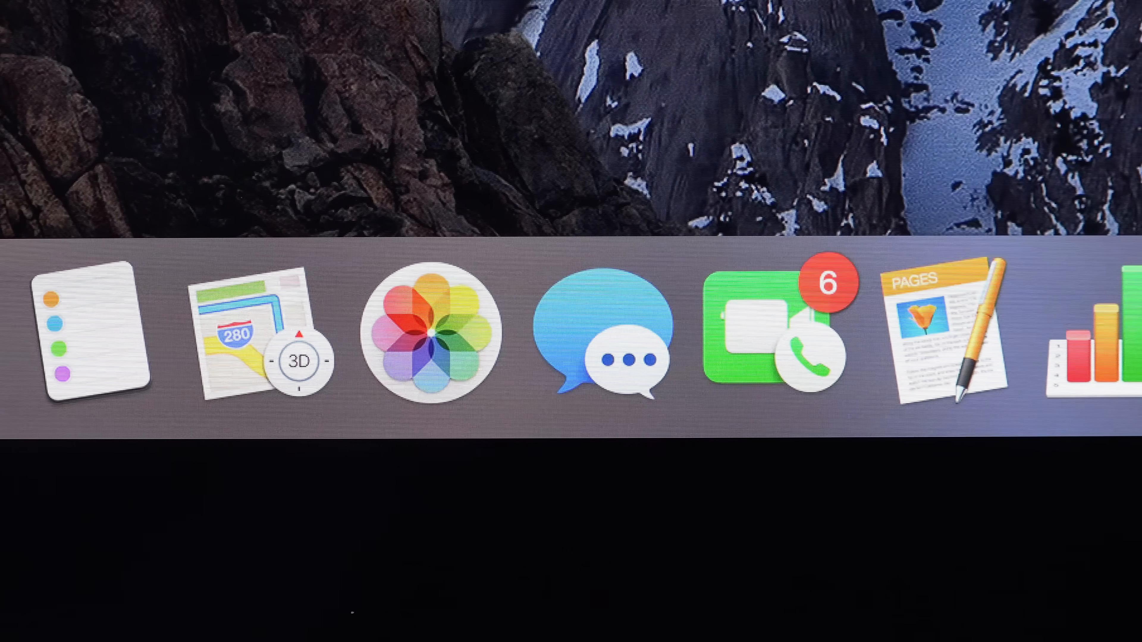
Change the viewer zoom from 90% fit to 100%.
left_click(752, 255)
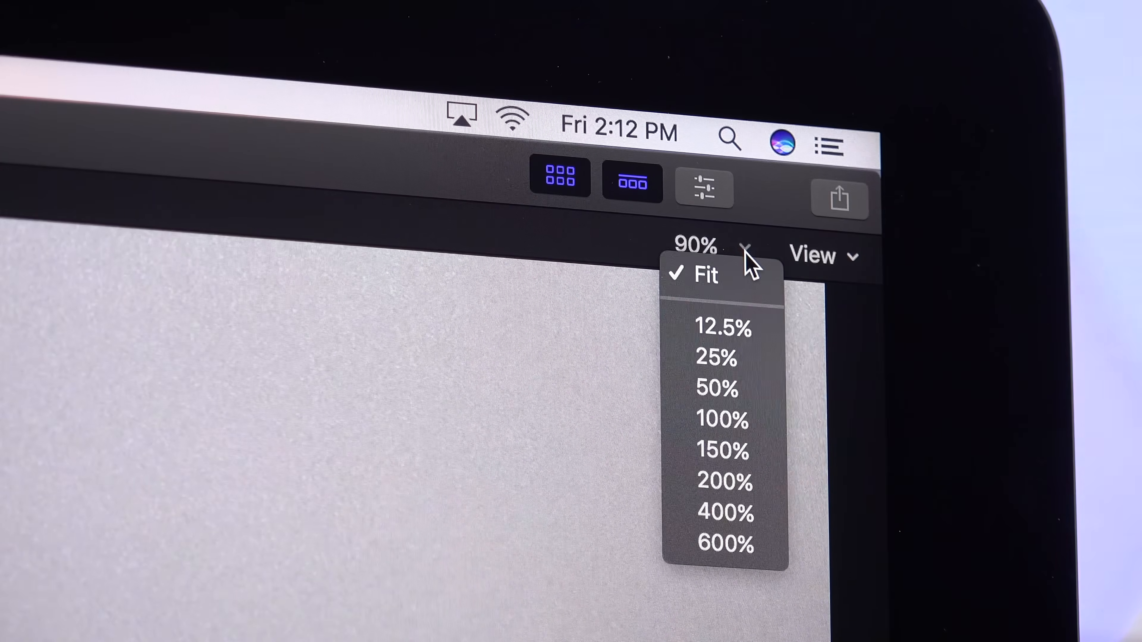
mouse_move(721, 419)
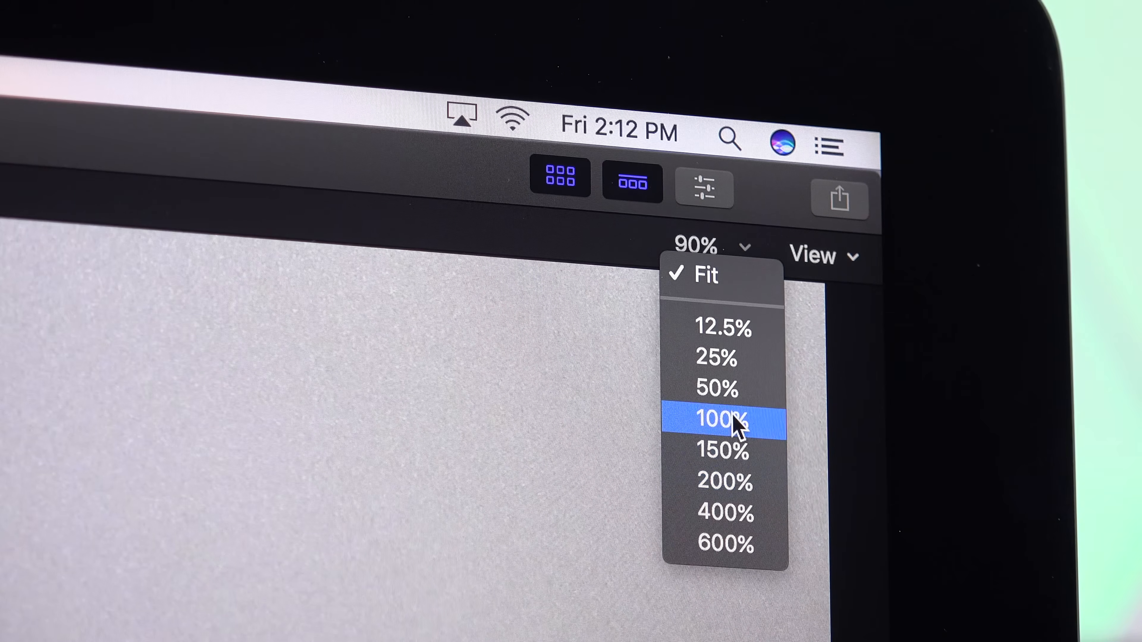
left_click(717, 419)
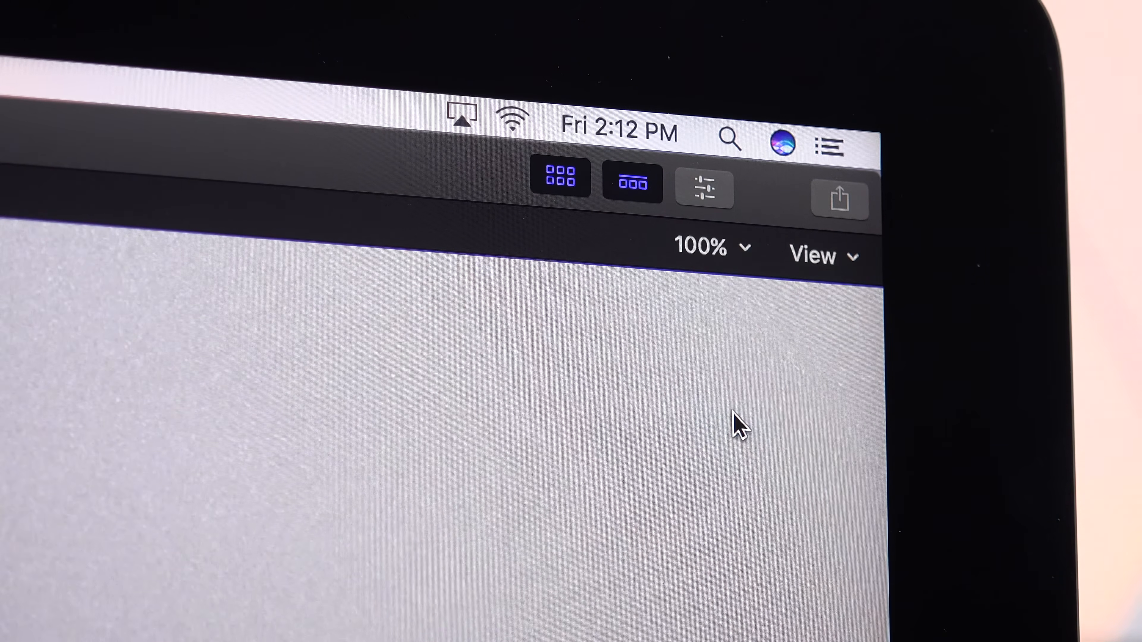